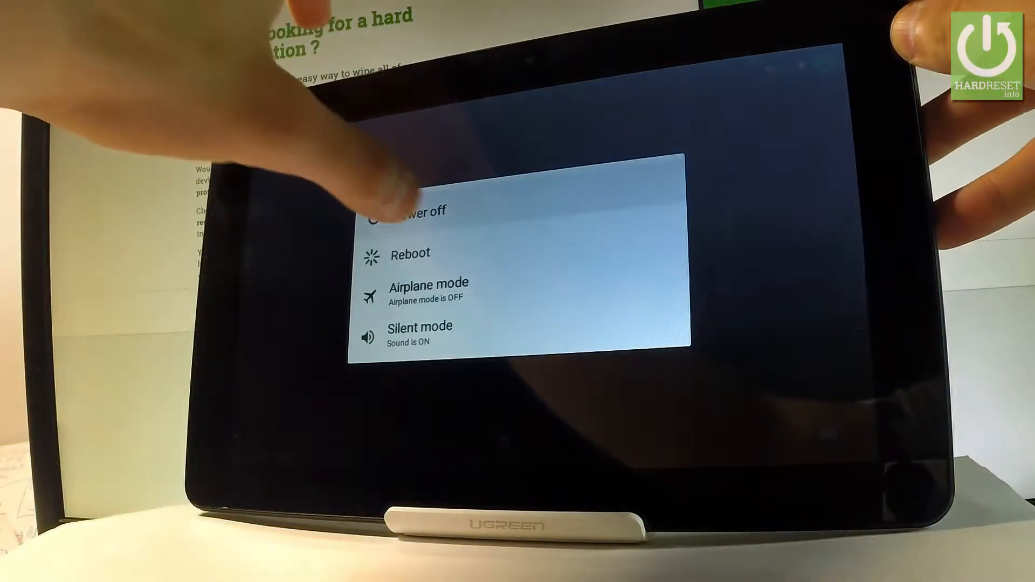
Power the tablet off from the power menu.
{"action": "left_click", "coordinate": [416, 213]}
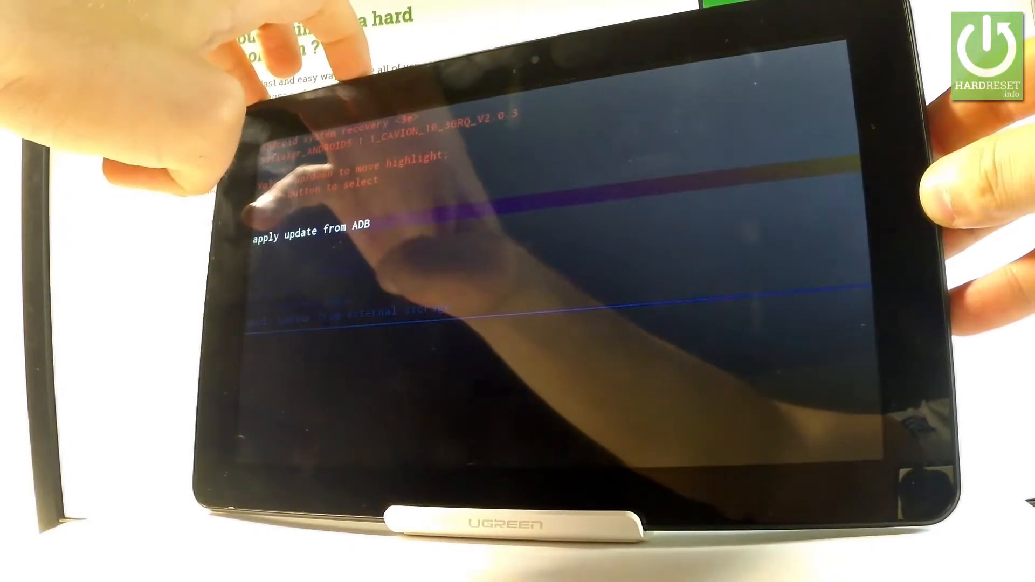
Move the recovery-menu highlight down to wipe data/factory reset.
{"action": "key", "text": "VolumeDown"}
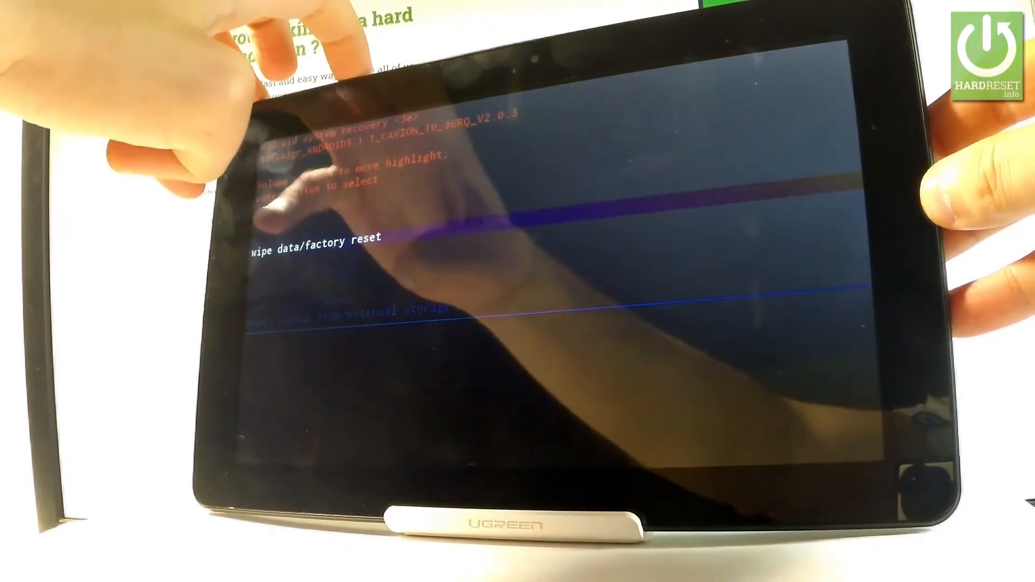